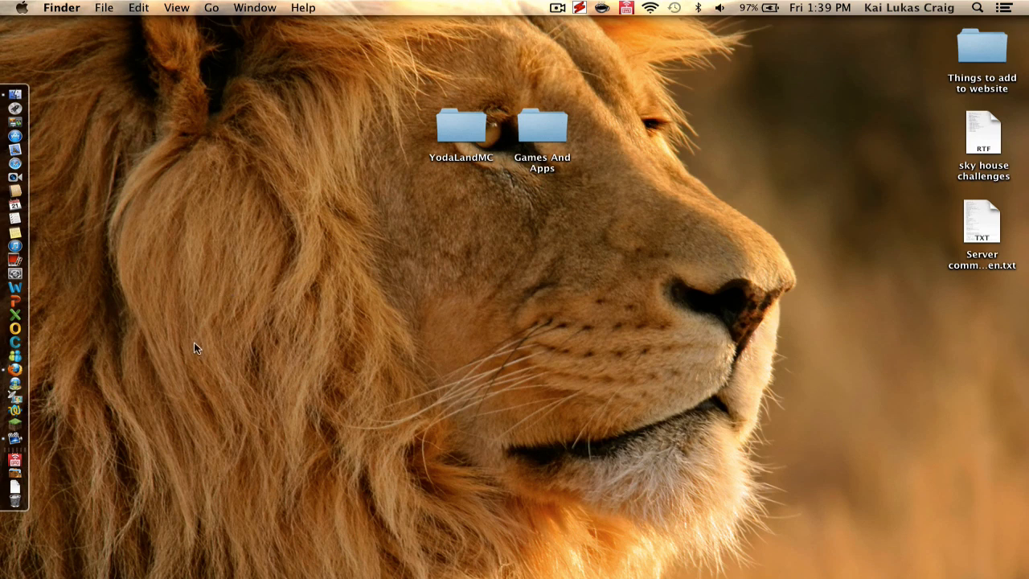
mouse_move(122, 402)
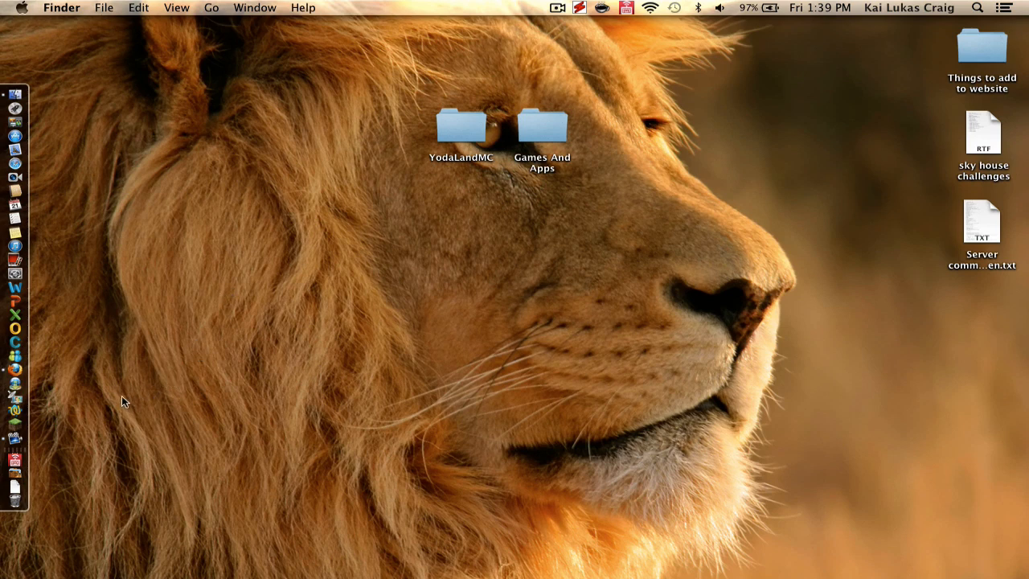
mouse_move(138, 402)
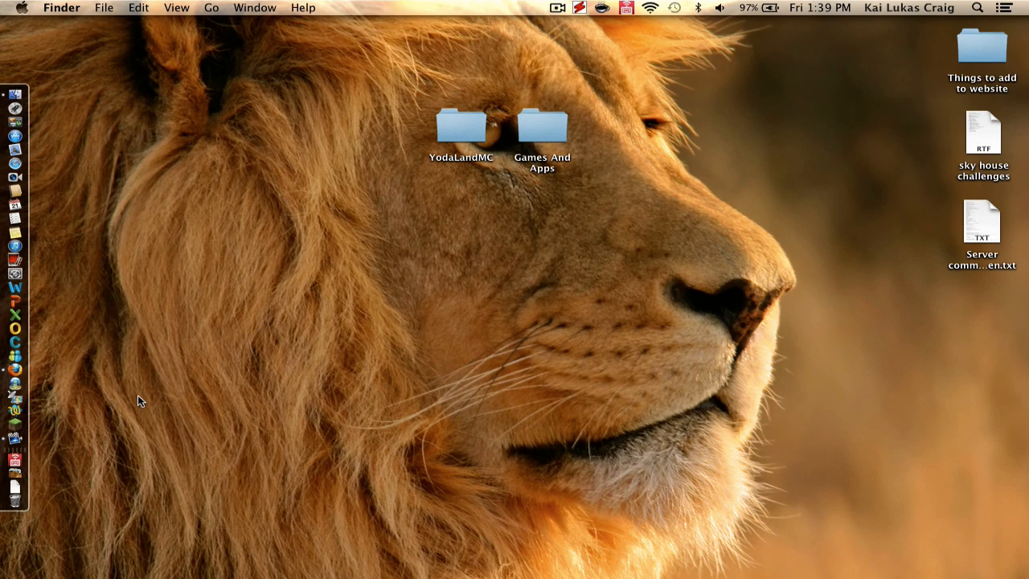
mouse_move(40, 378)
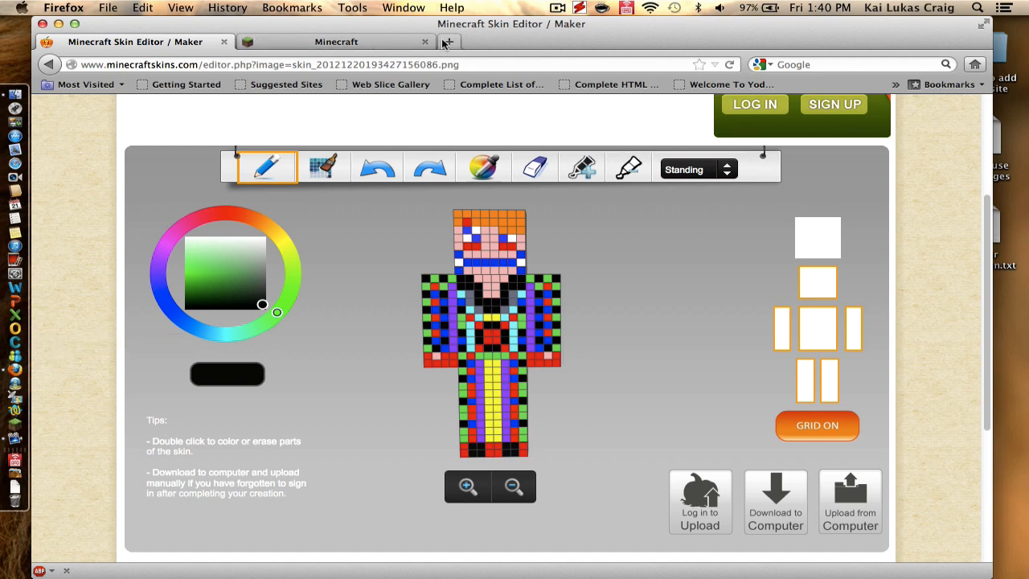
Scroll the editor page up to bring the Skindex header into view.
scroll("up", 3)
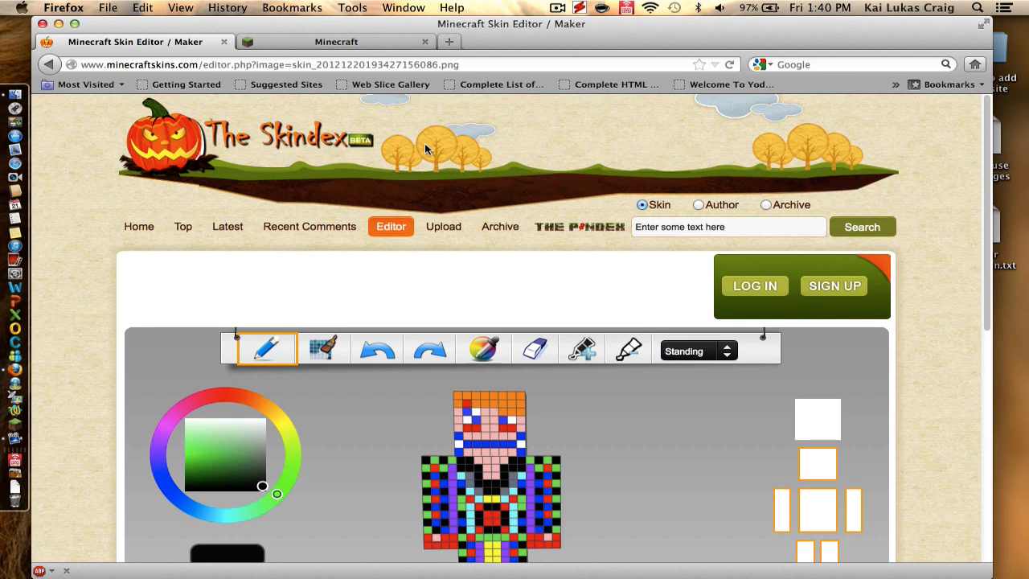
mouse_move(361, 149)
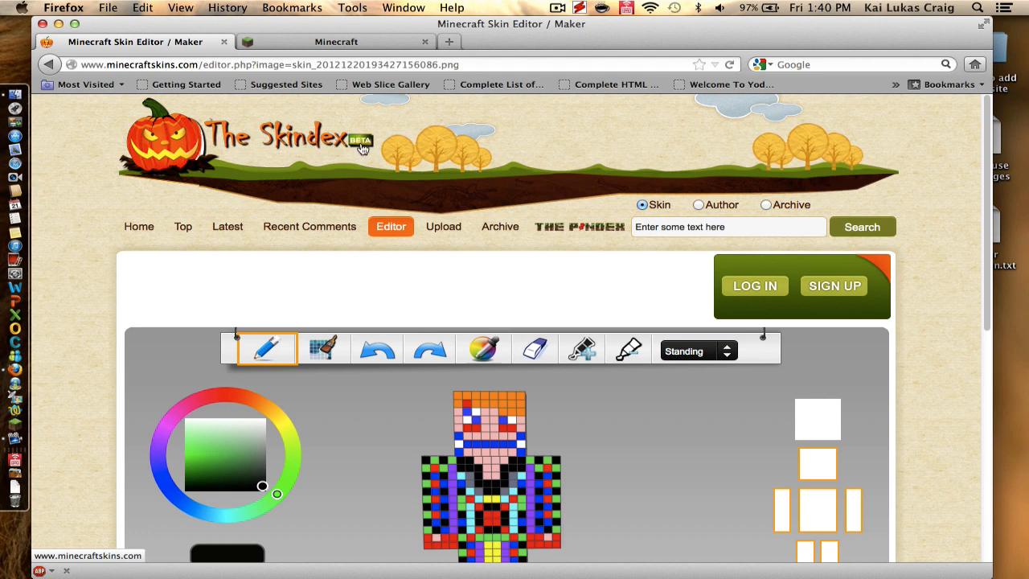
mouse_move(251, 135)
type("skindex")
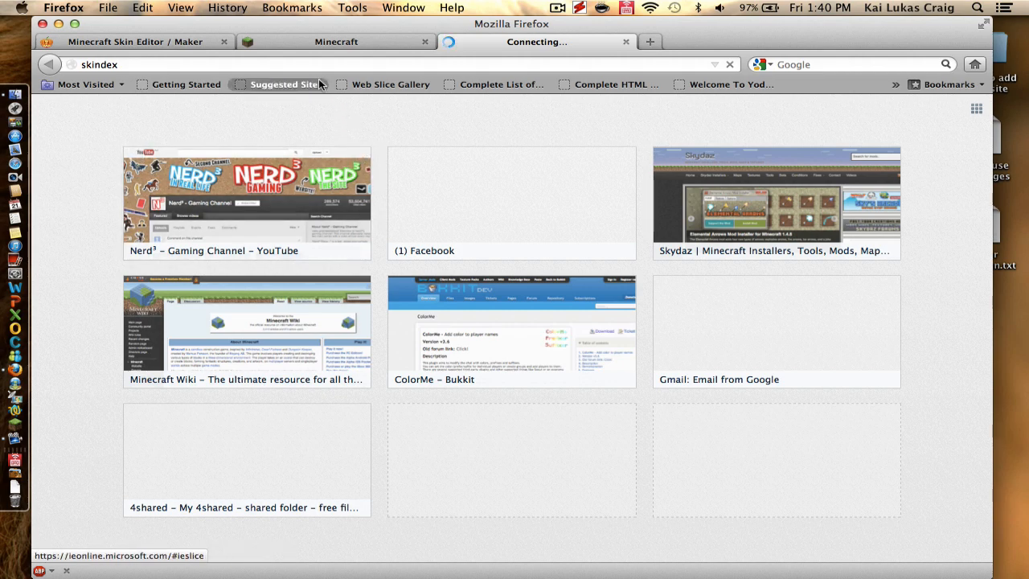
Show the loaded Skindex home page and browse down and back up through its Latest skins gallery.
left_click(336, 42)
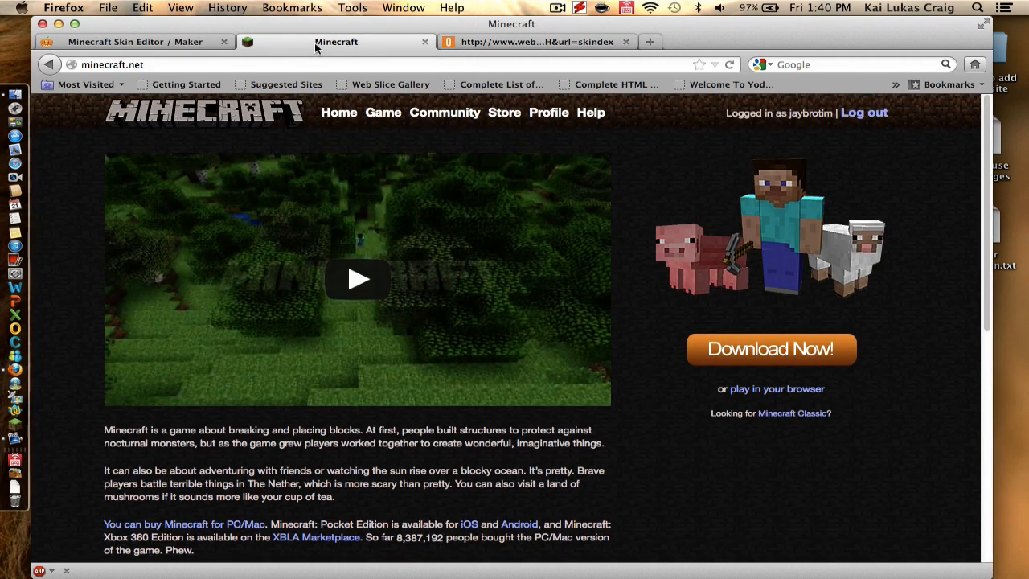
left_click(537, 41)
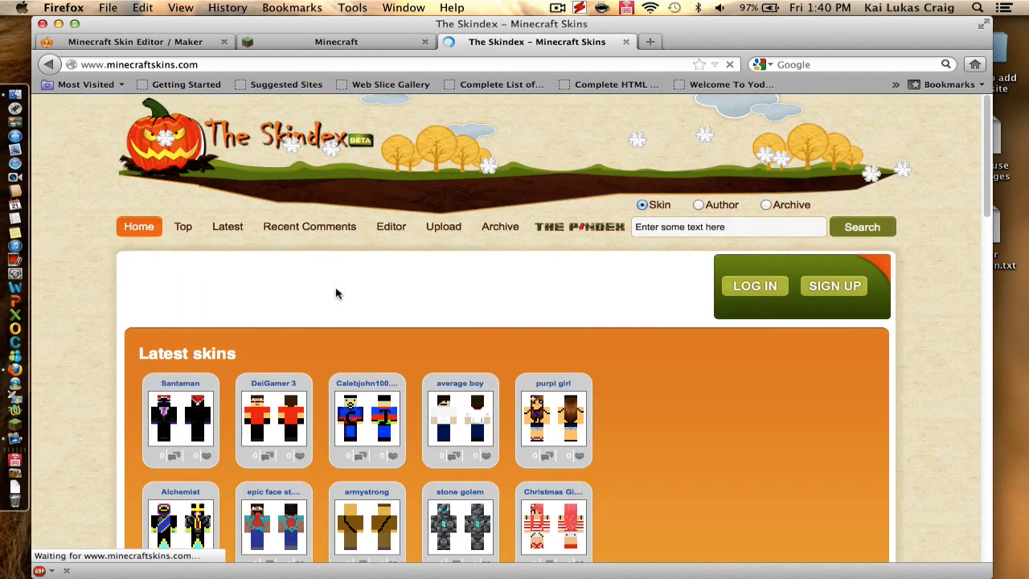
scroll("down", 3)
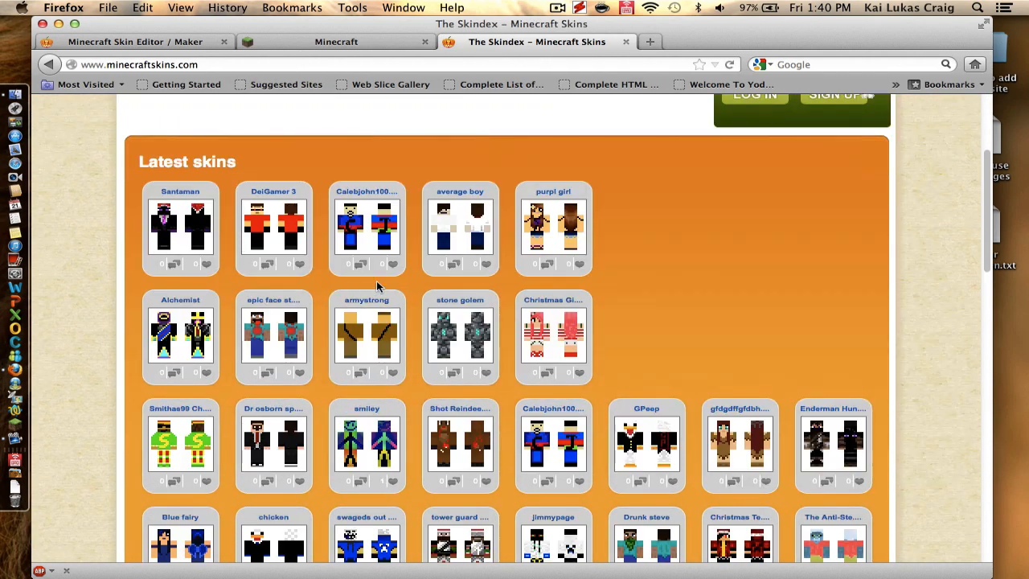
scroll("down", 3)
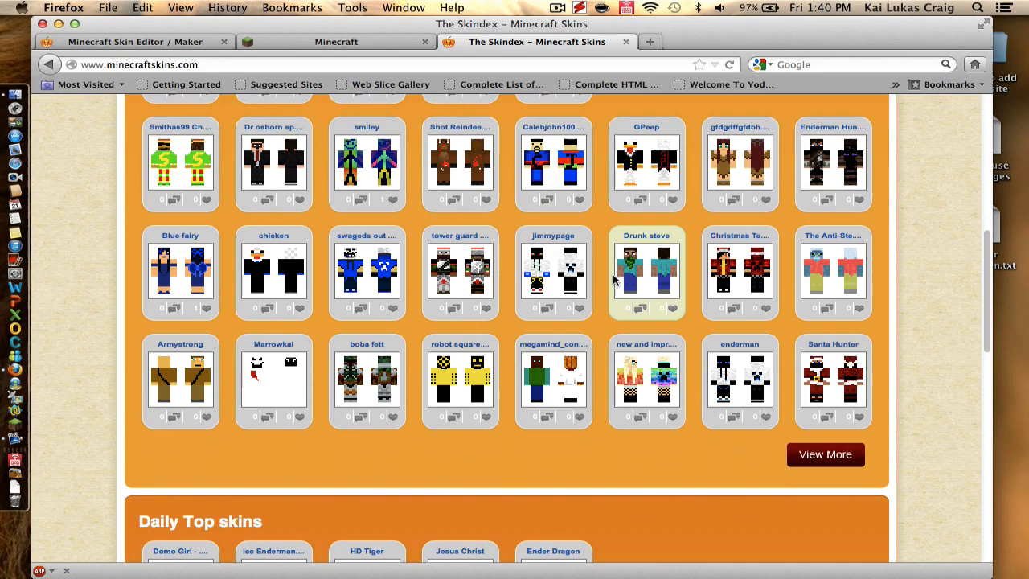
scroll("up", 3)
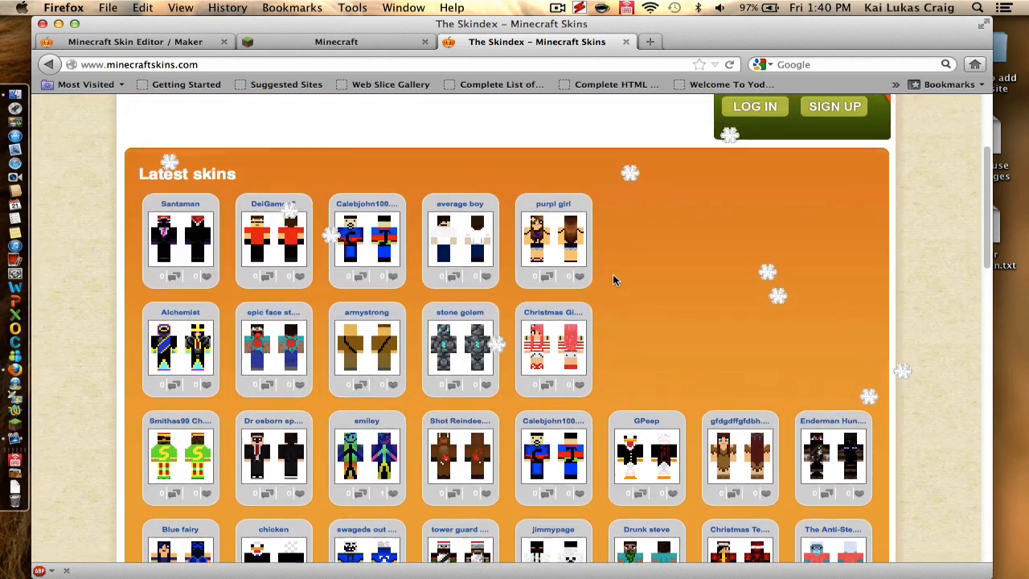
scroll("up", 3)
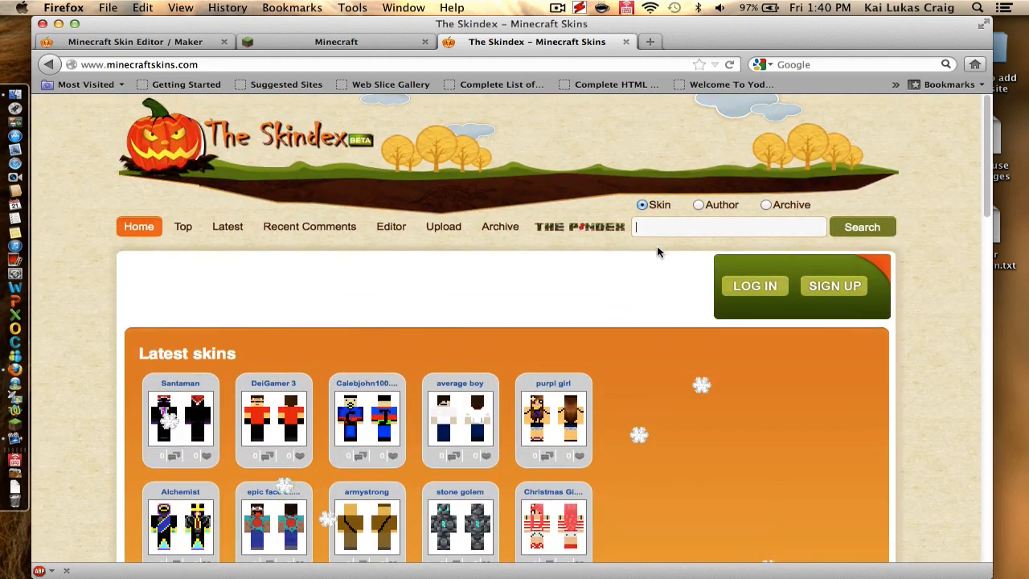
Search The Skindex for 'minecon' skins and look through the results.
type("minecon")
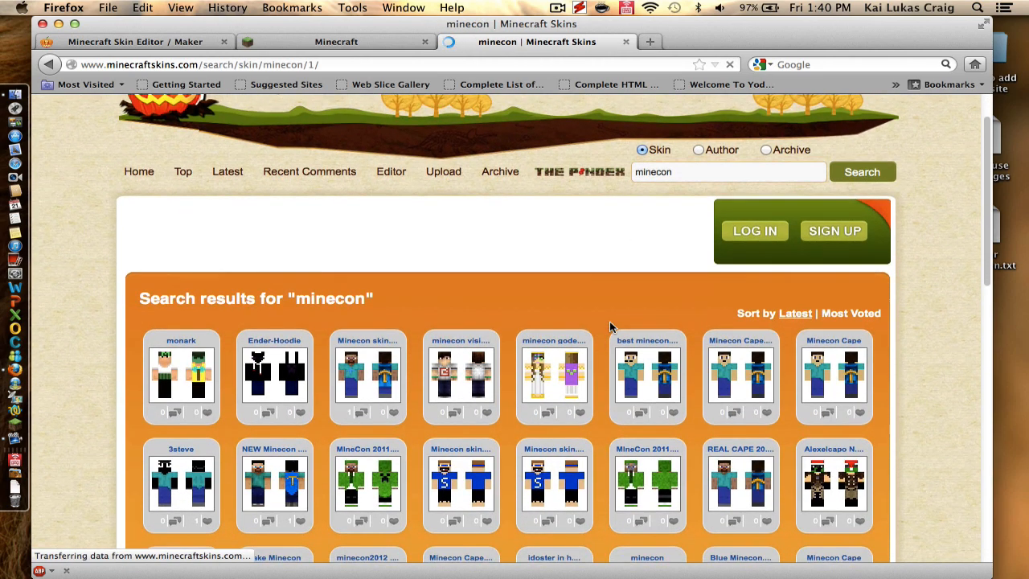
scroll("down", 3)
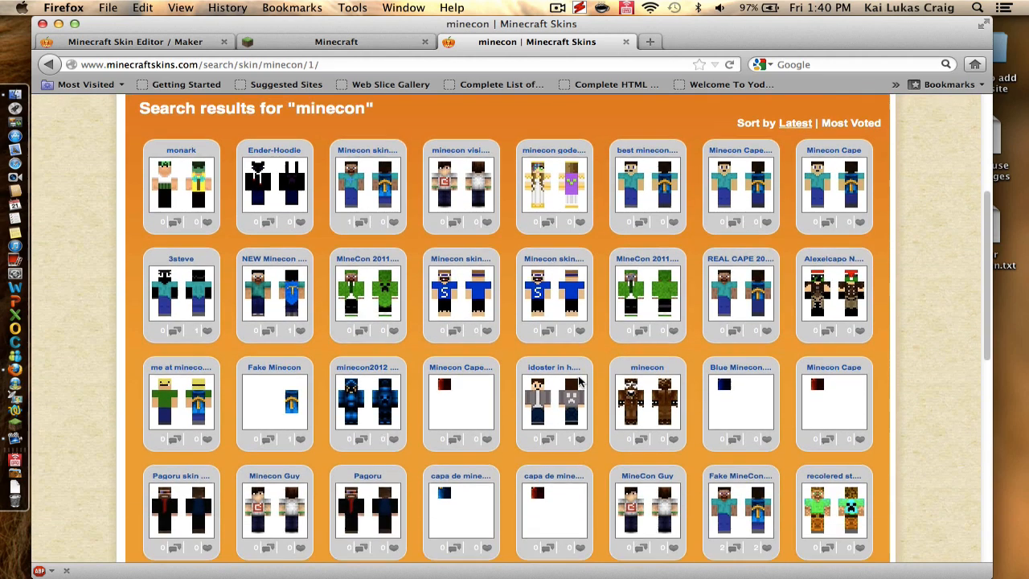
scroll("up", 3)
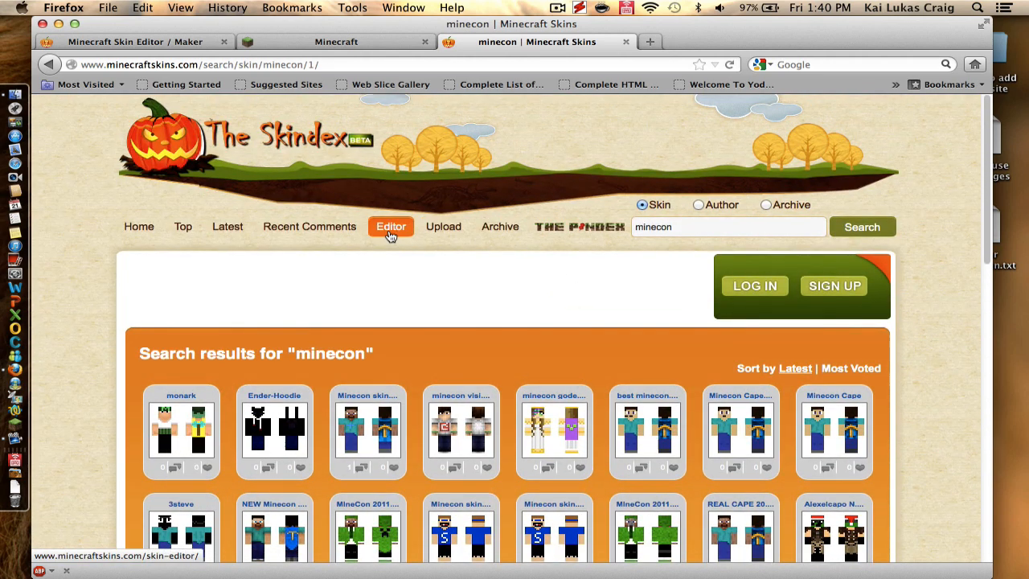
left_click(393, 225)
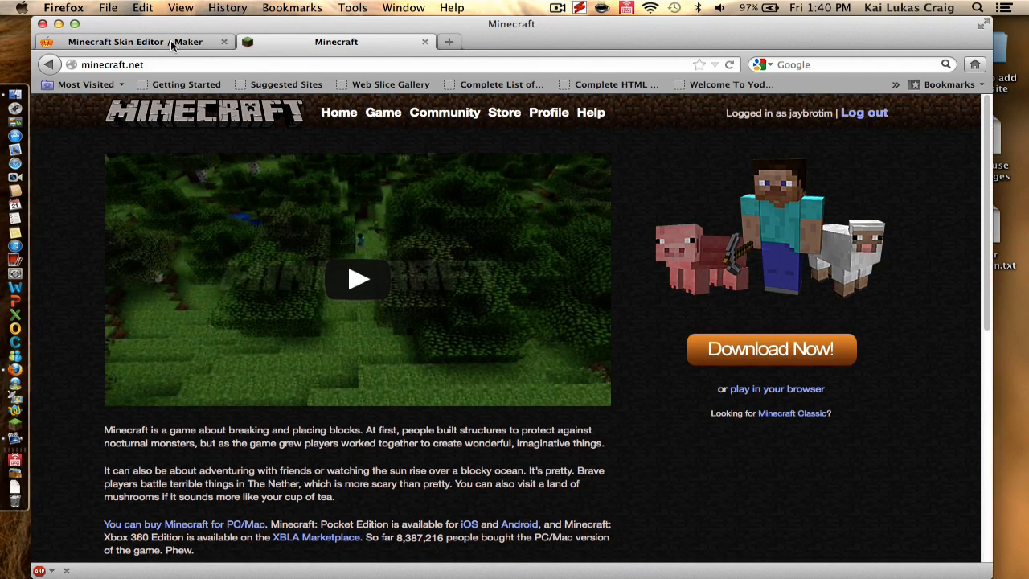
Back in the skin editor, pick green on the colour wheel as the paint colour.
left_click(135, 42)
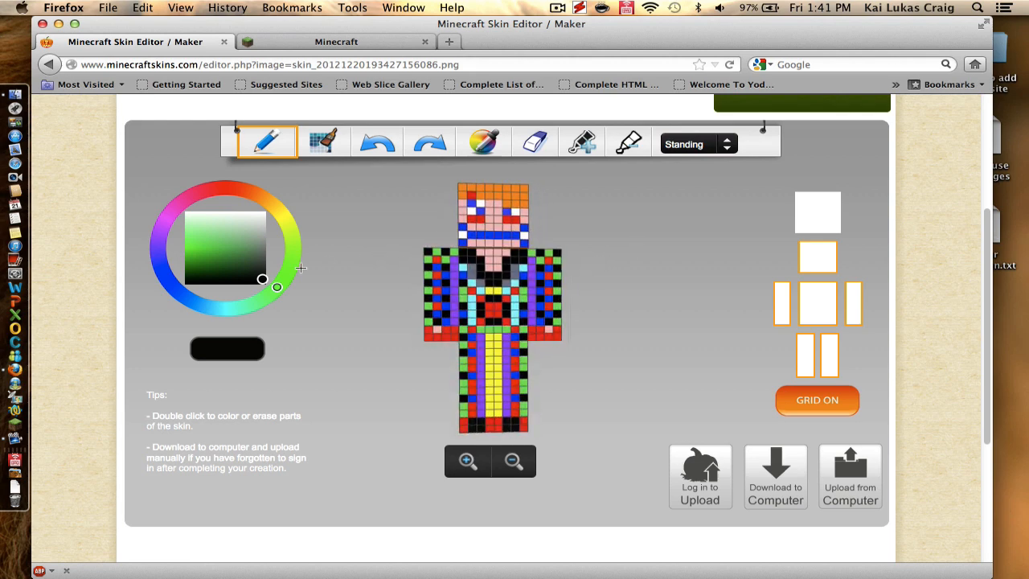
left_click(200, 244)
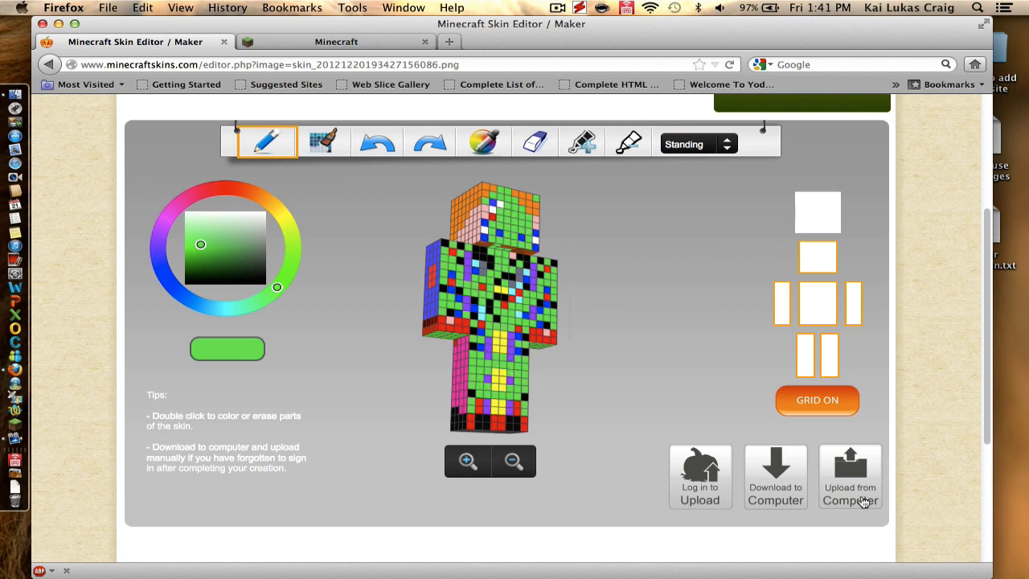
scroll("up", 3)
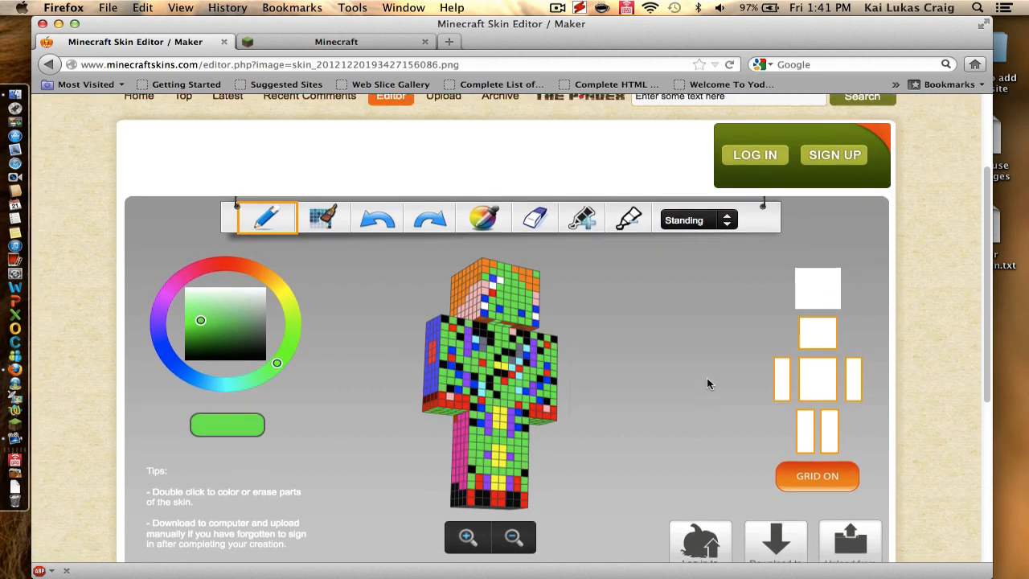
scroll("up", 3)
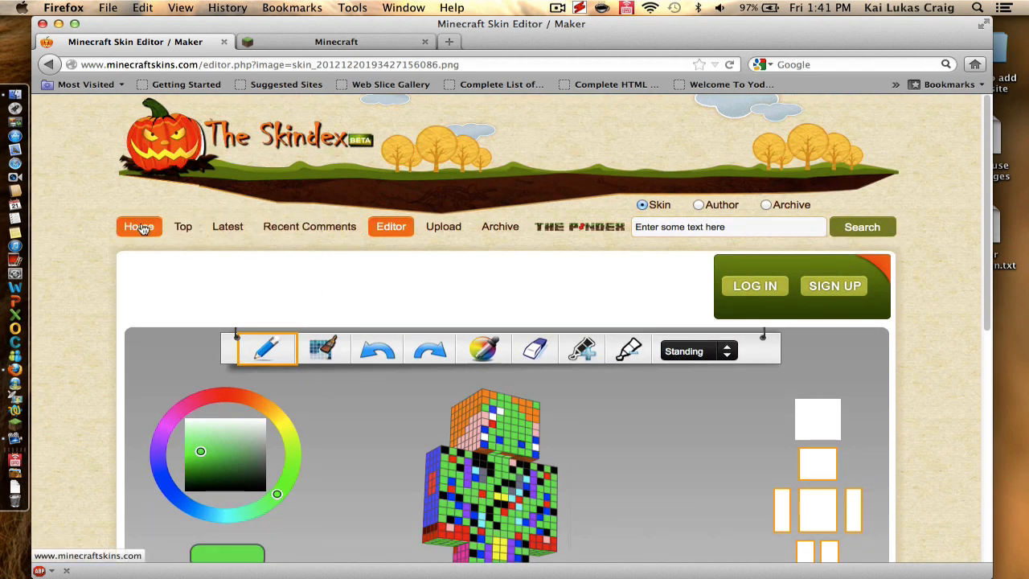
From the home page's Latest skins, go to the Pengwin skin page and its download options.
left_click(138, 225)
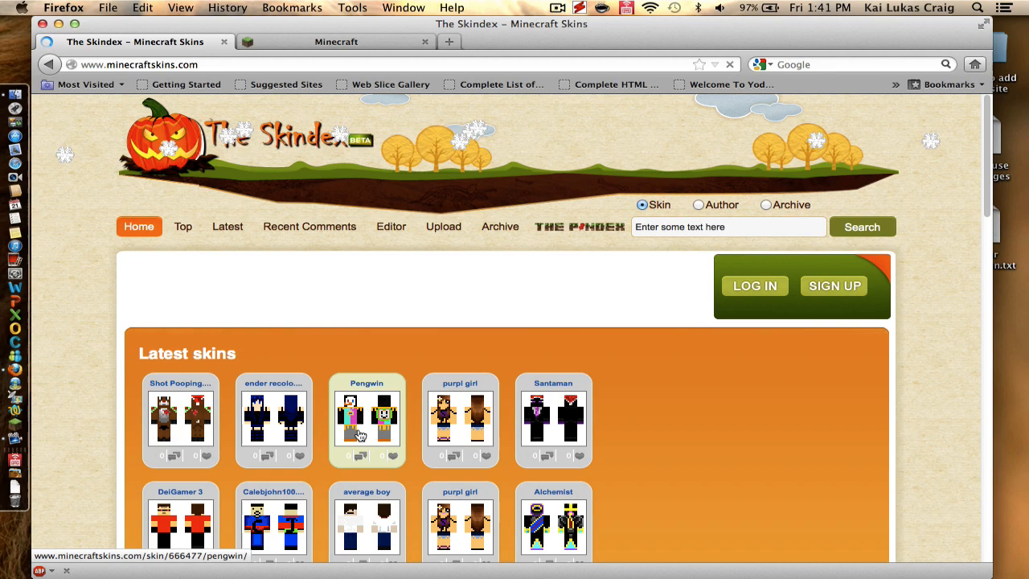
left_click(367, 418)
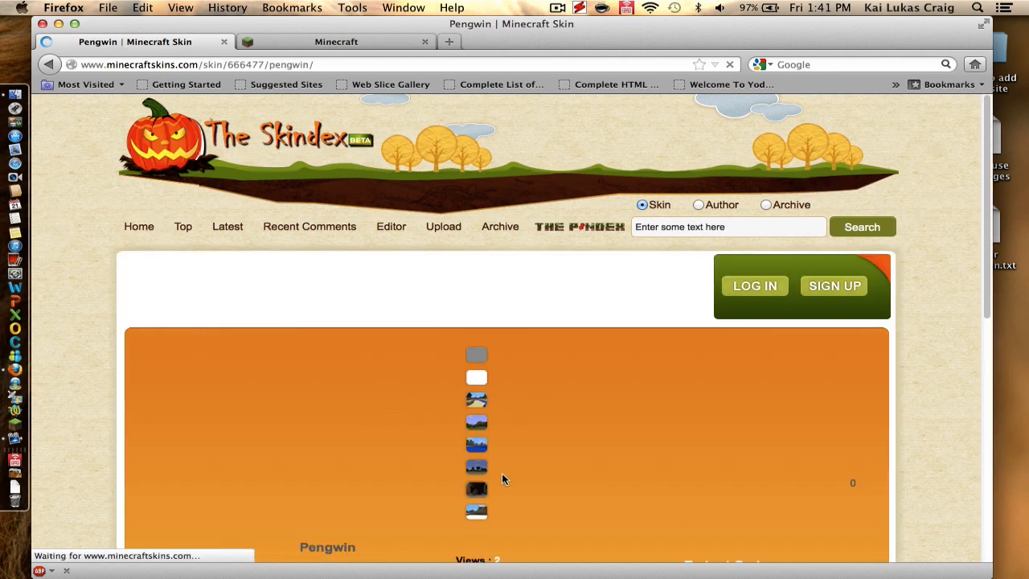
scroll("down", 3)
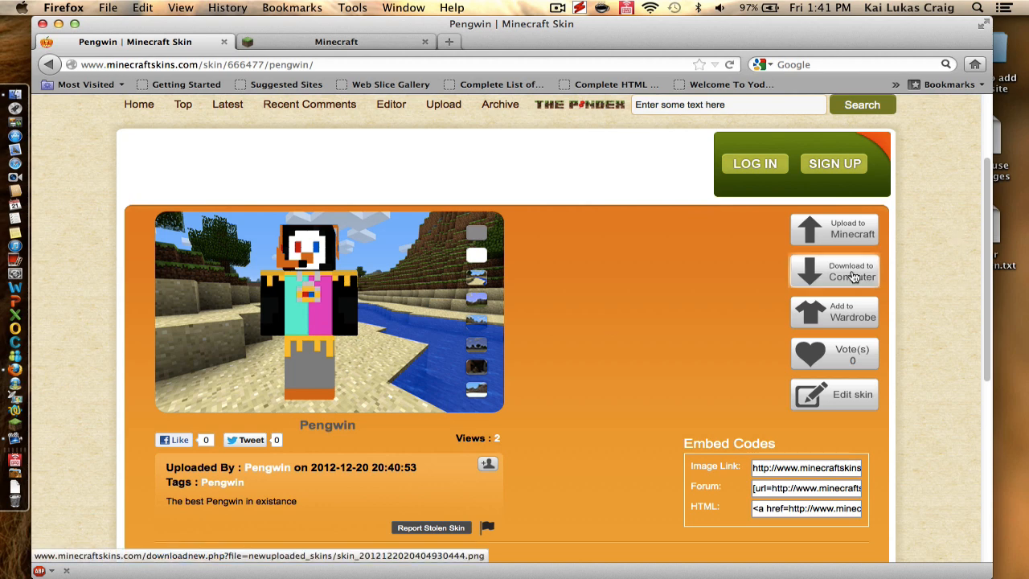
mouse_move(643, 270)
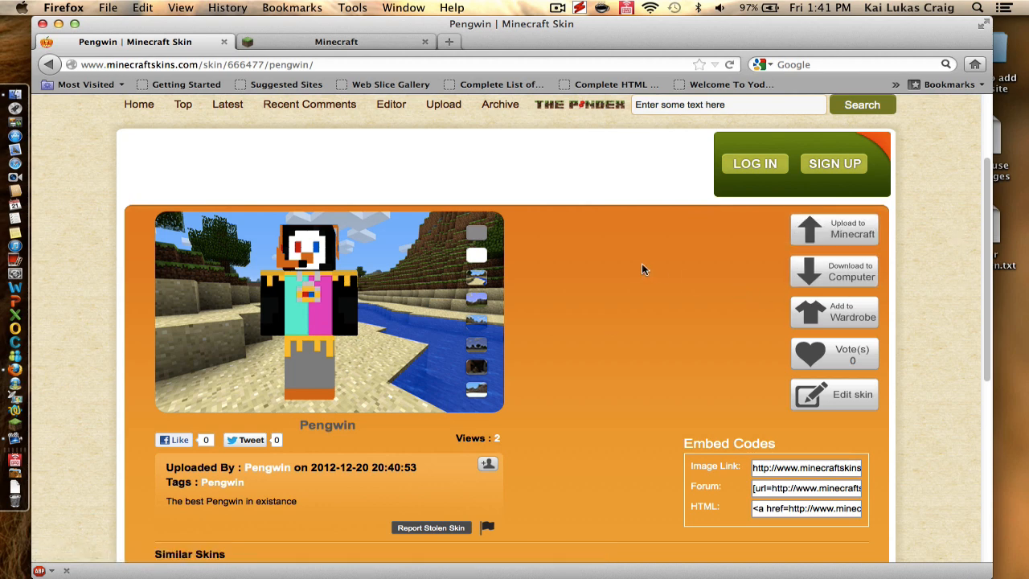
mouse_move(508, 215)
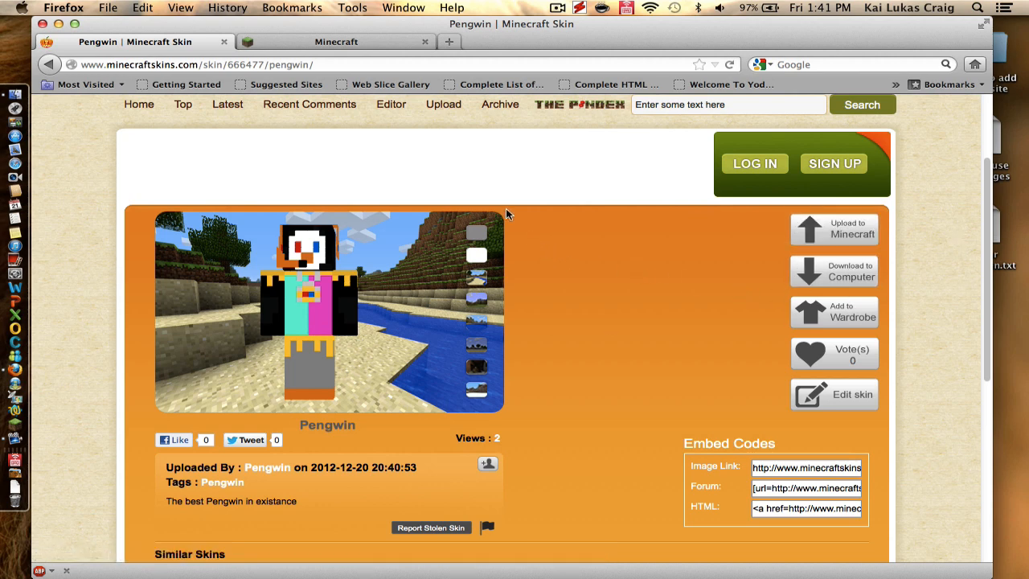
Switch to the Minecraft.net tab showing the signed-in home page.
left_click(336, 42)
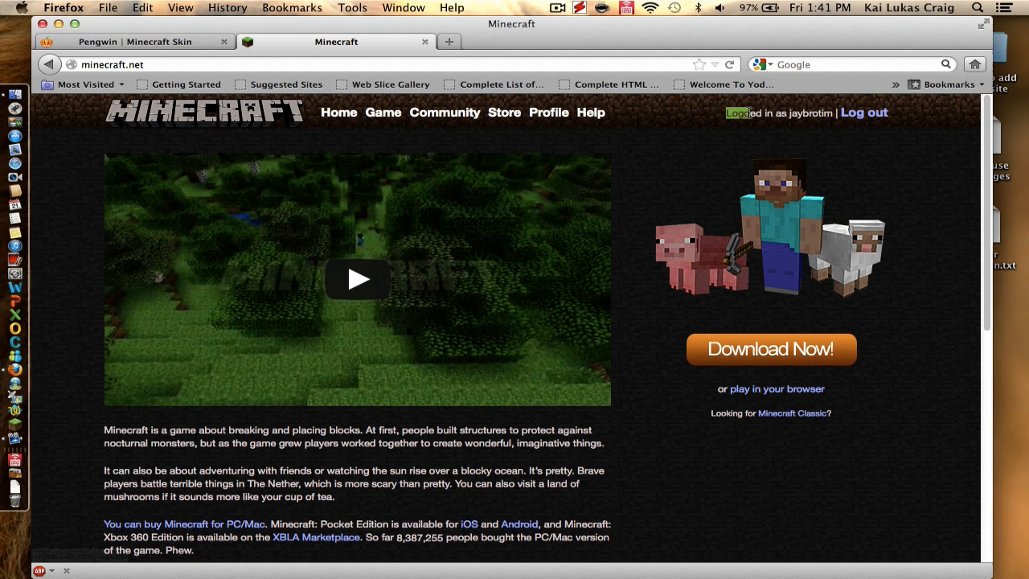
mouse_move(550, 112)
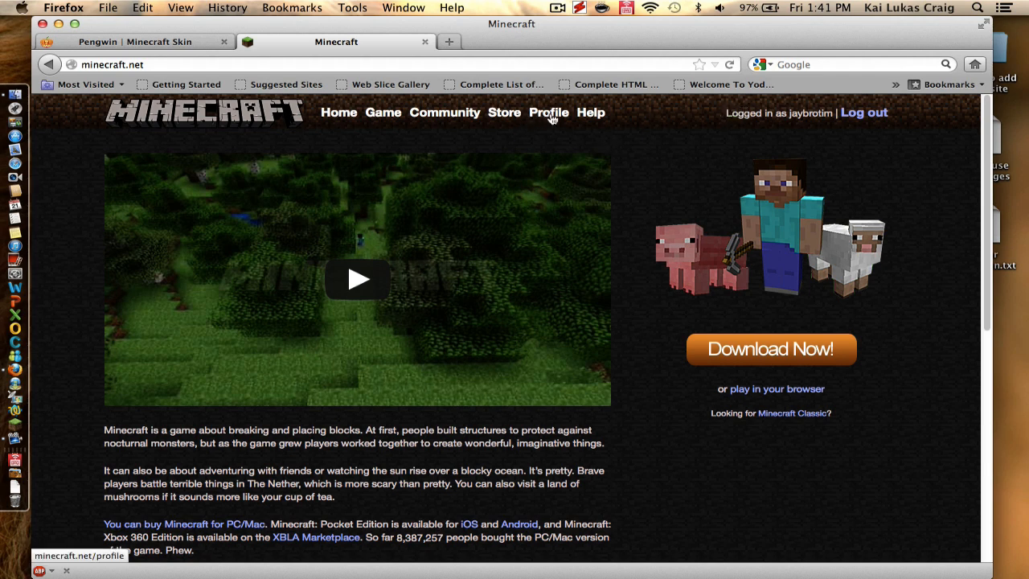
Go to Profile in the minecraft.net navigation to reach the skin upload form.
left_click(548, 112)
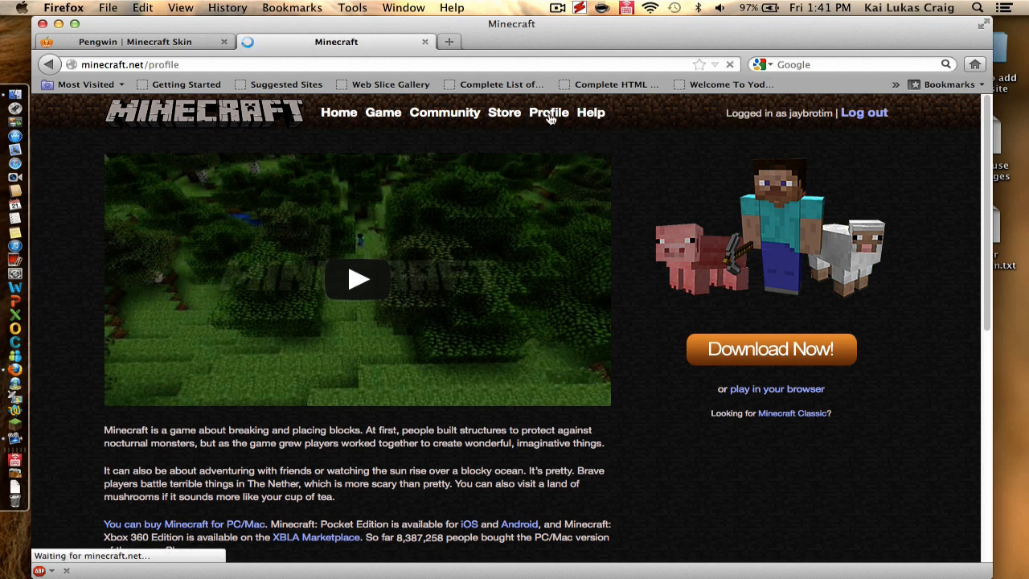
left_click(549, 113)
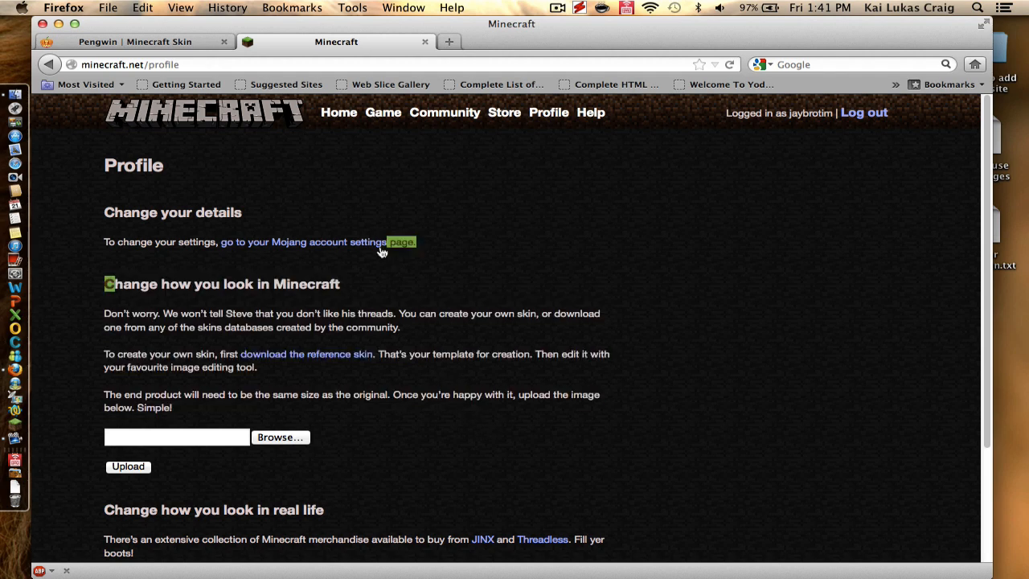
mouse_move(587, 308)
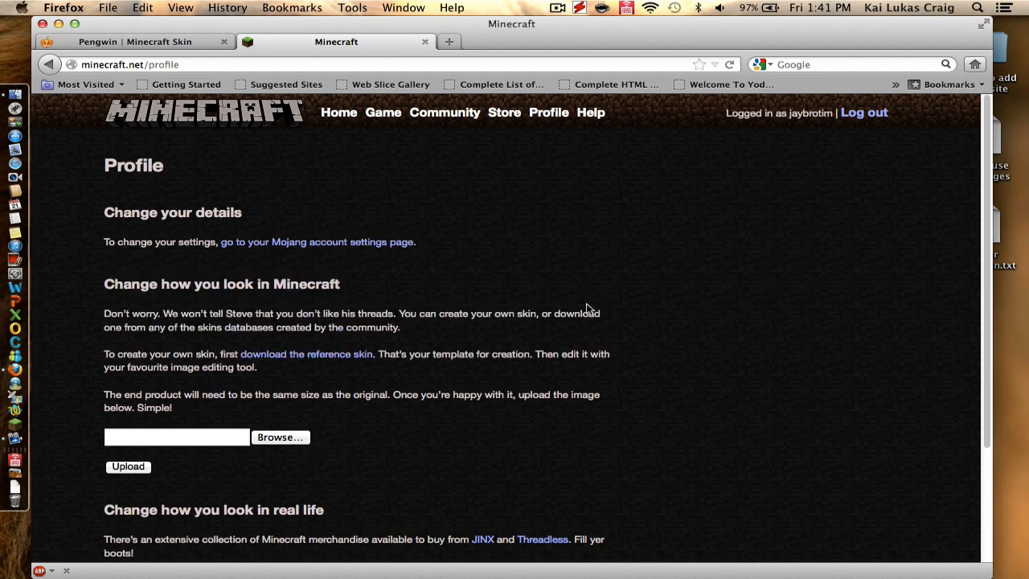
mouse_move(280, 438)
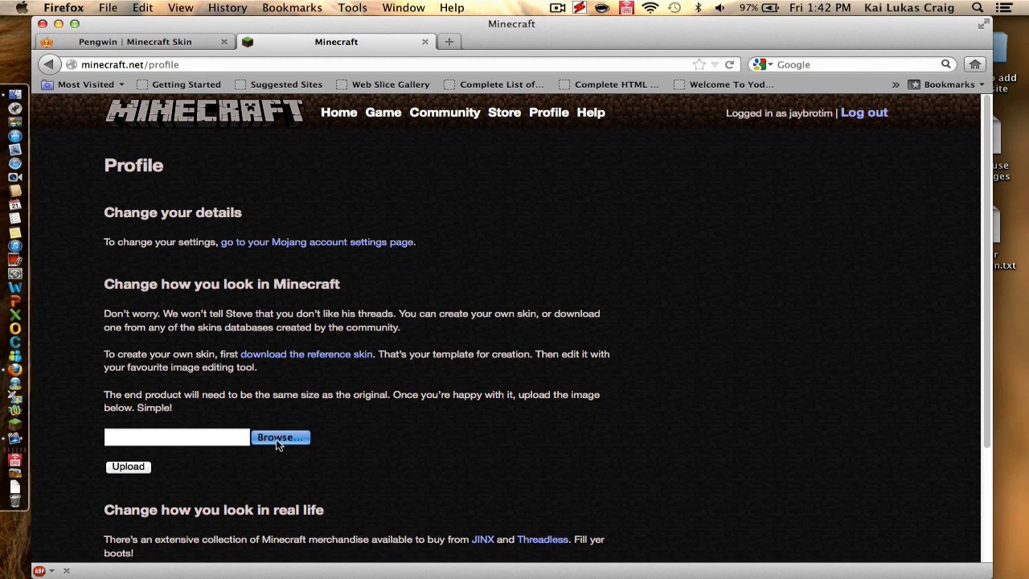
Browse to Downloads and choose the downloaded Pengwin skin PNG as the upload file.
left_click(280, 437)
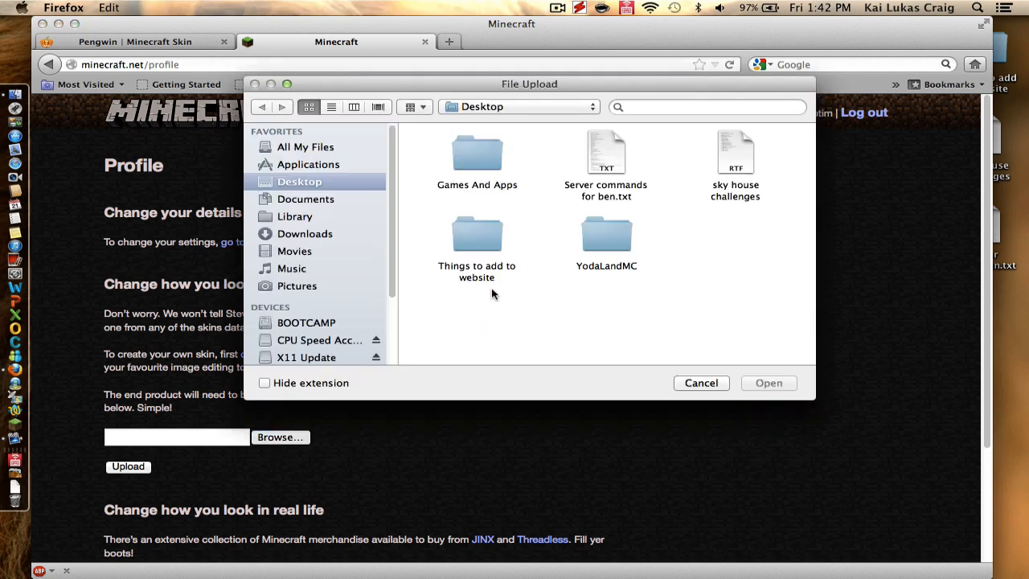
mouse_move(315, 272)
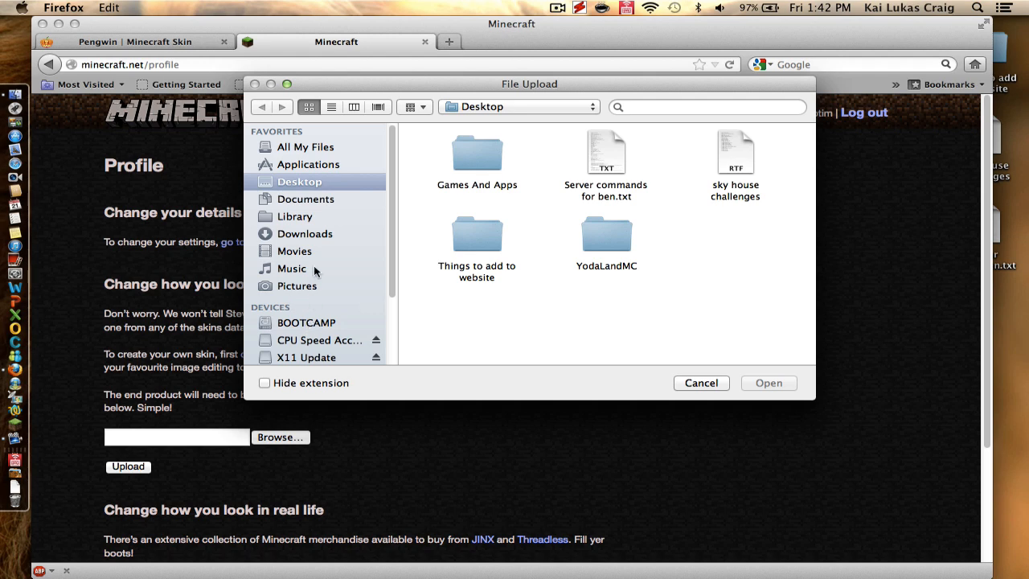
left_click(306, 234)
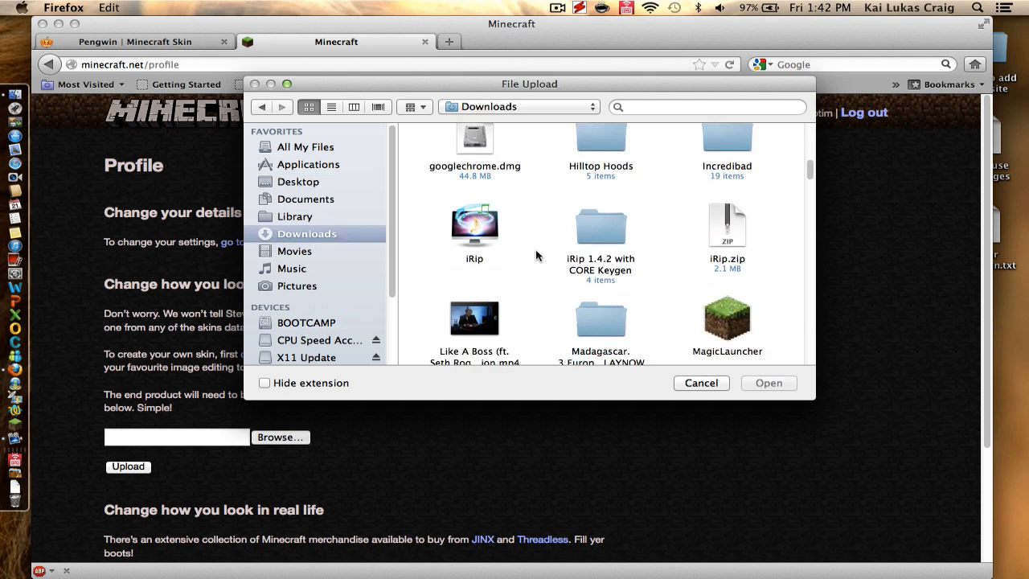
scroll("down", 3)
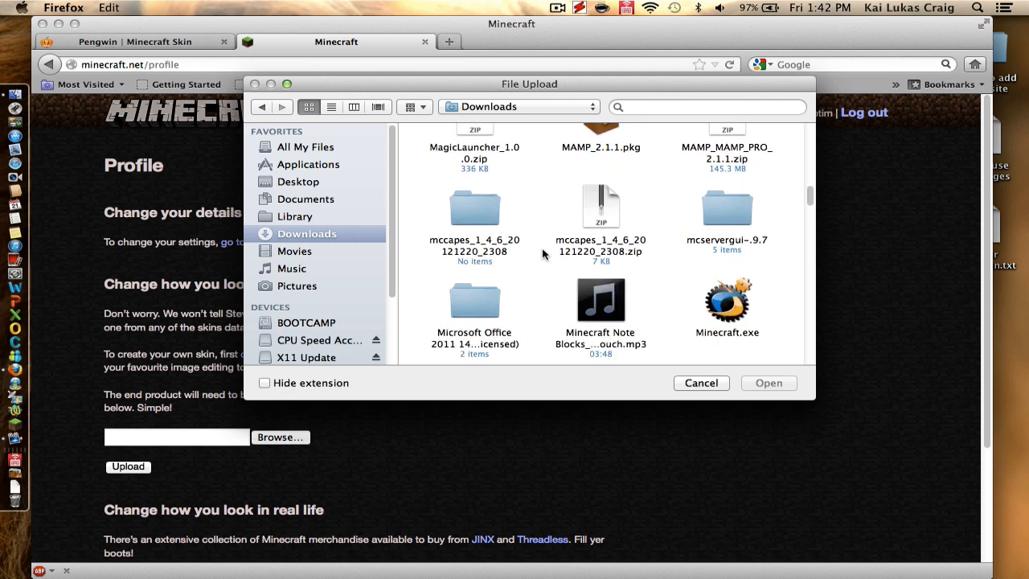
scroll("down", 3)
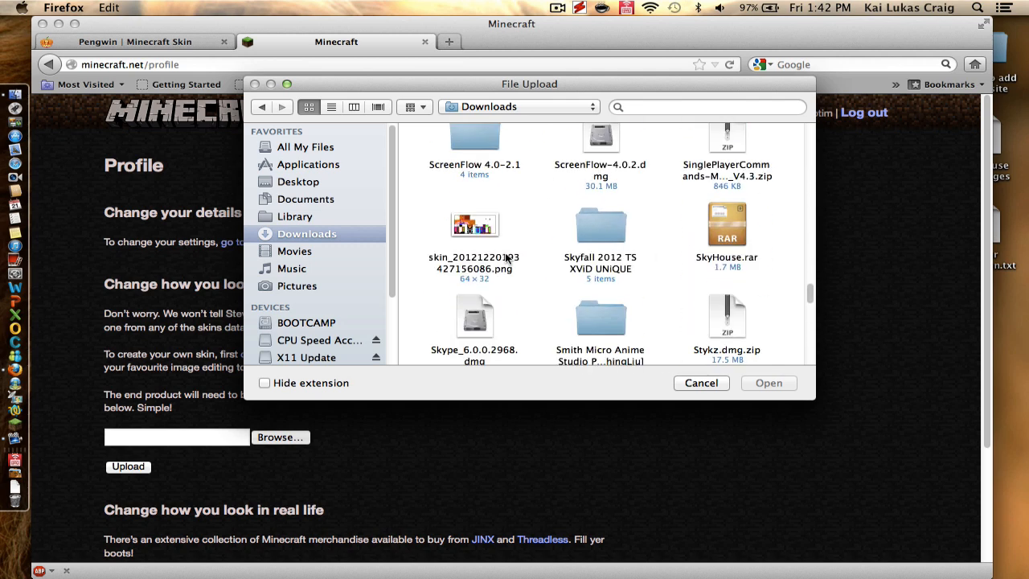
left_click(475, 225)
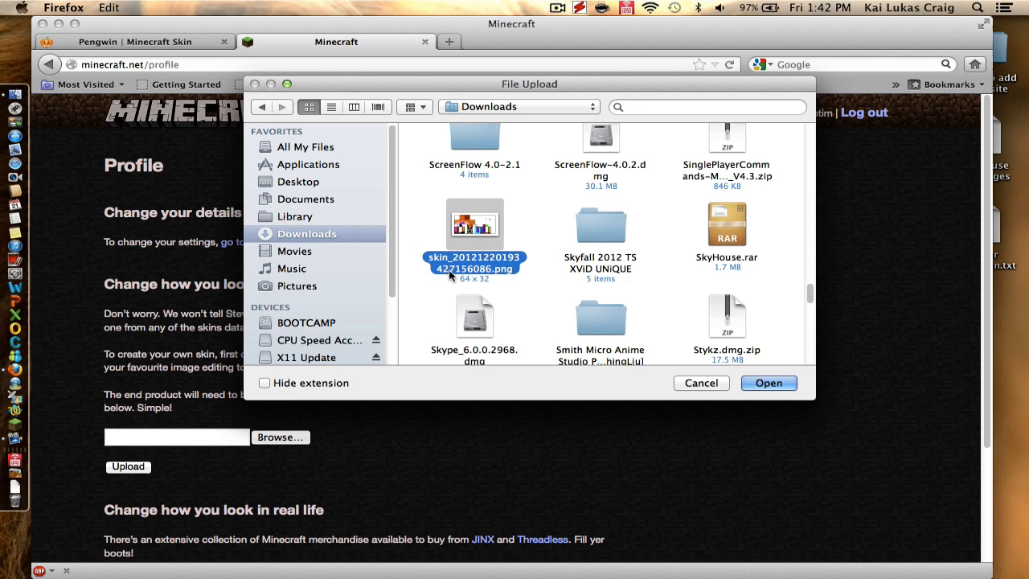
mouse_move(490, 265)
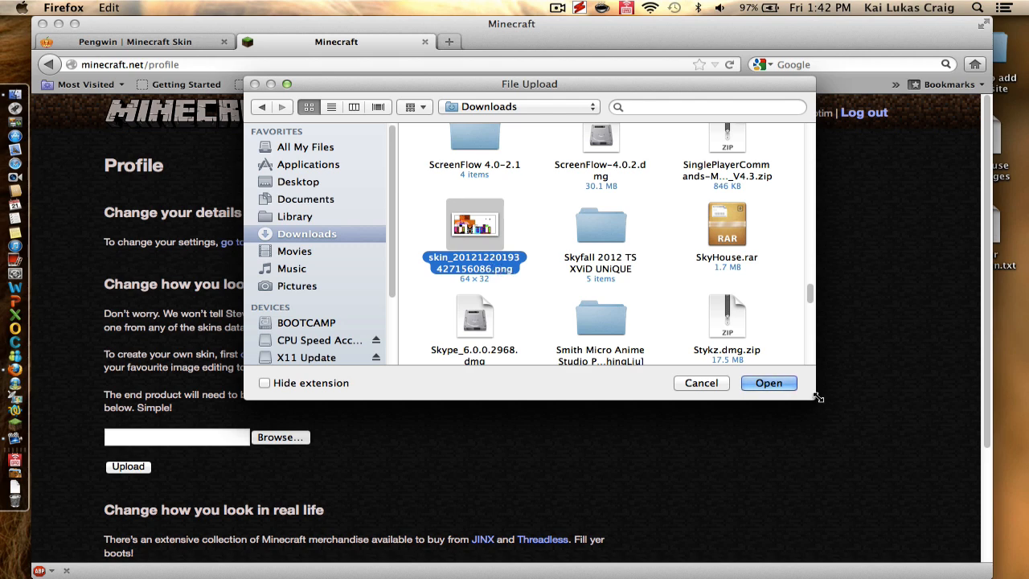
left_click(769, 383)
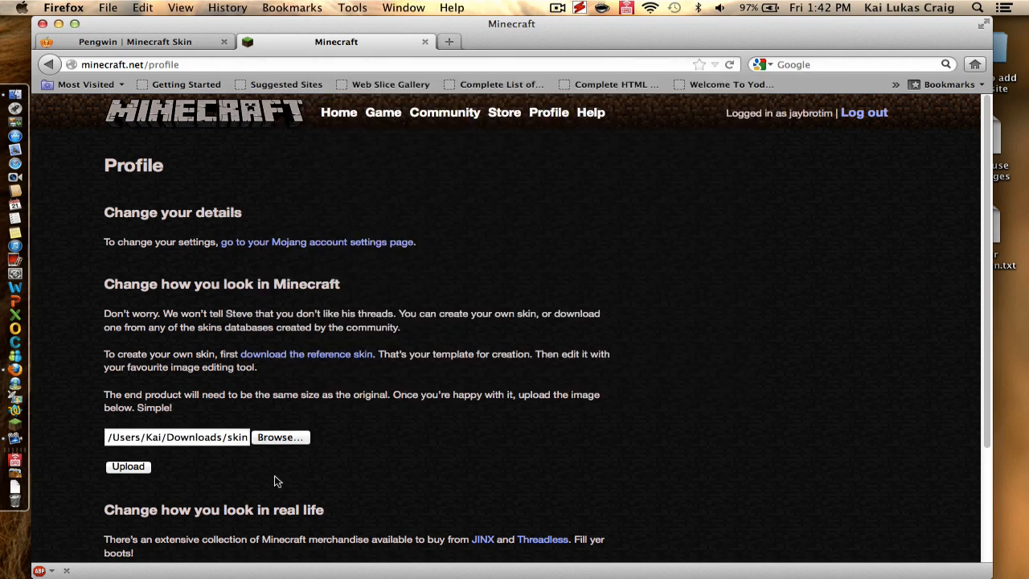
Upload the chosen skin so the profile confirms the skin has been changed.
left_click(129, 466)
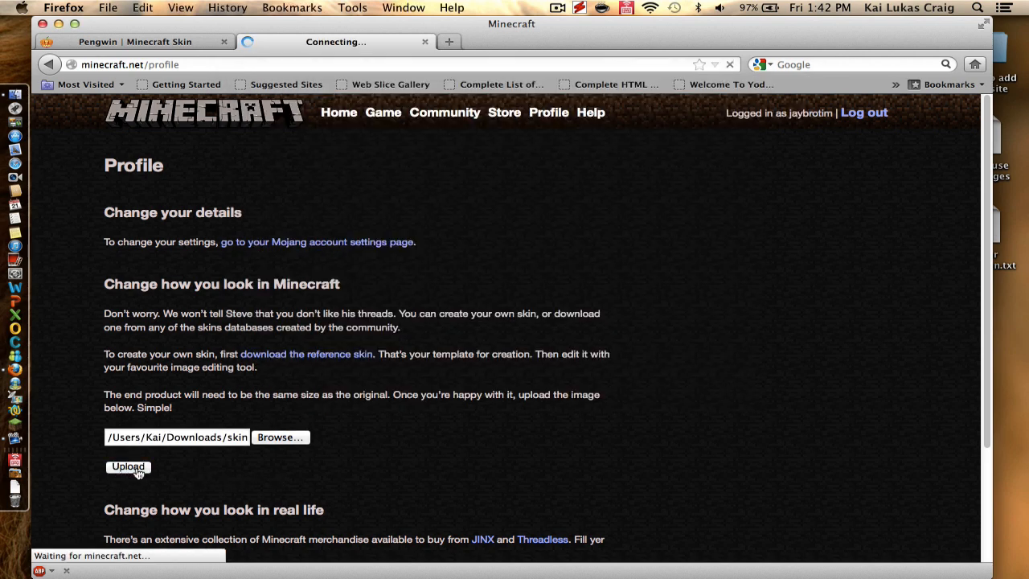
left_click(129, 466)
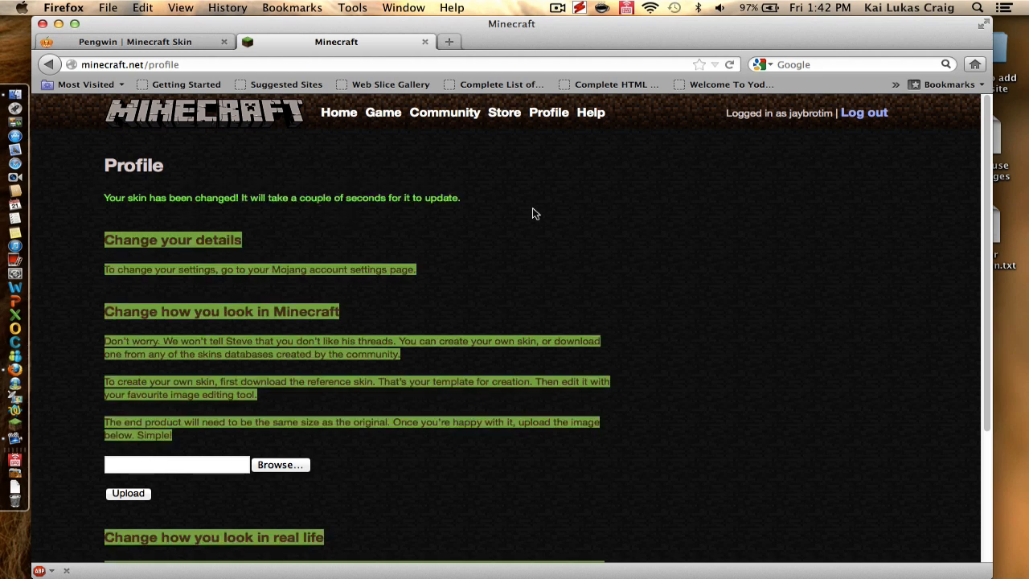
left_click(640, 404)
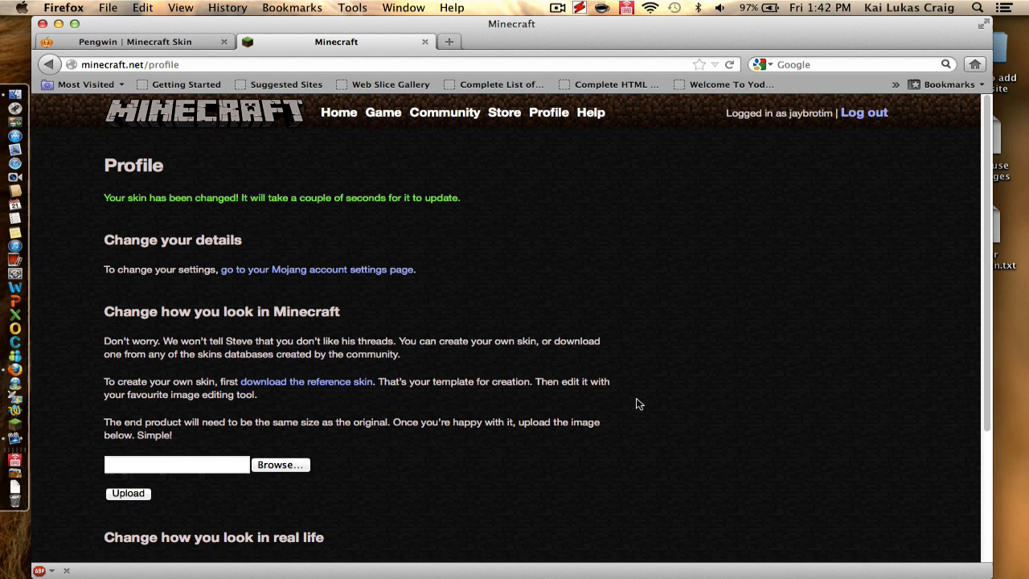
mouse_move(24, 431)
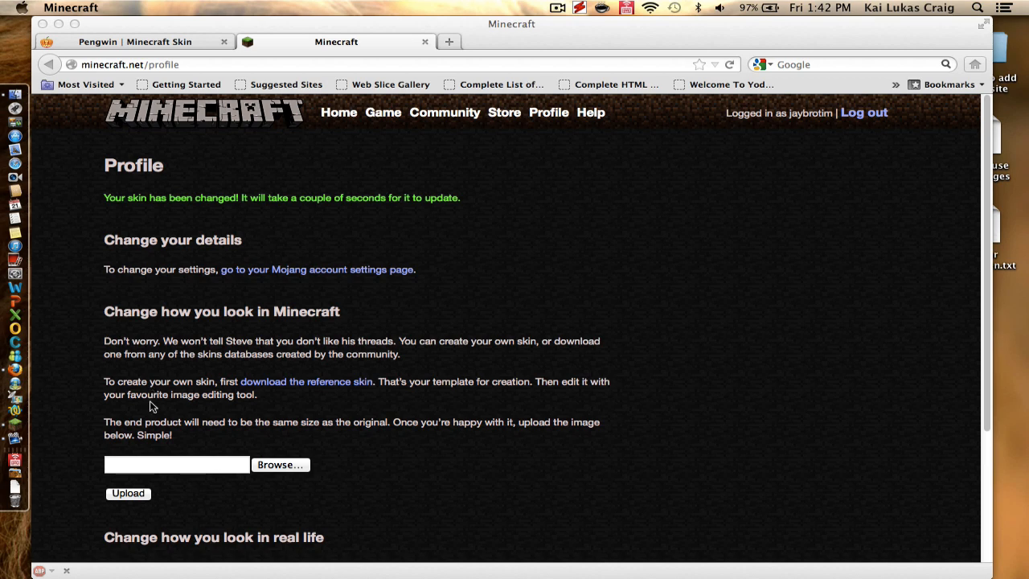
mouse_move(164, 409)
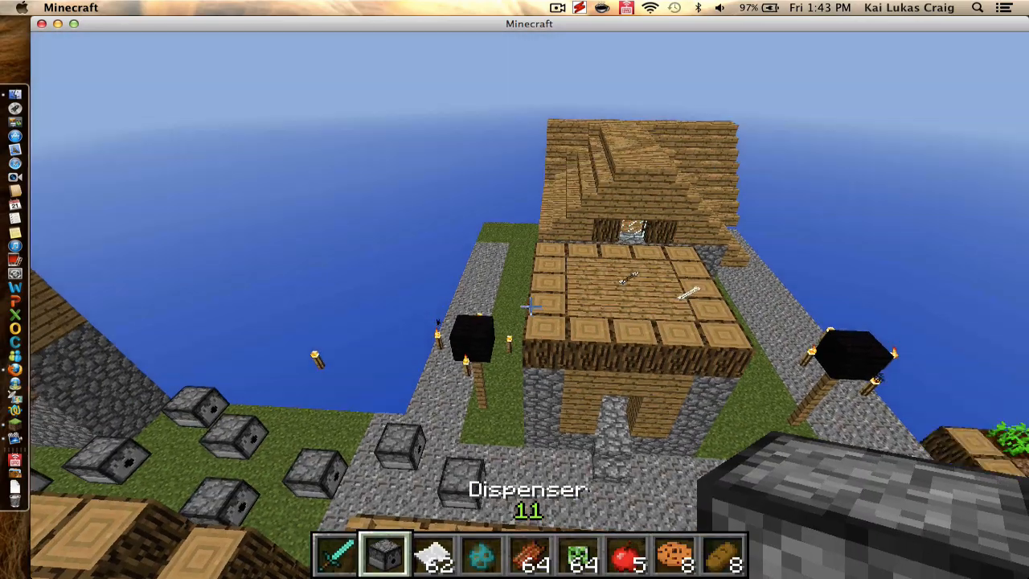
mouse_move(514, 289)
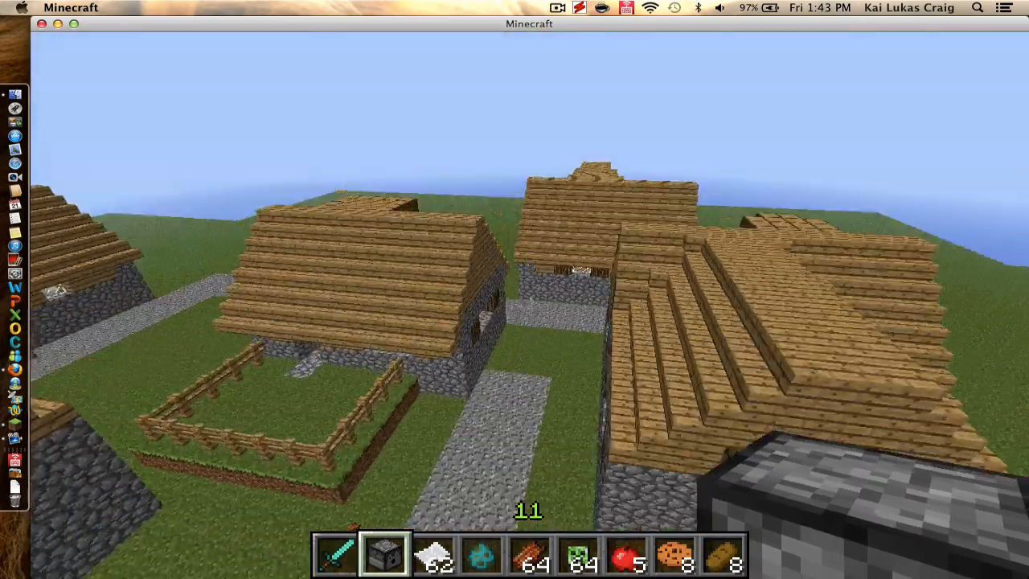
mouse_move(531, 306)
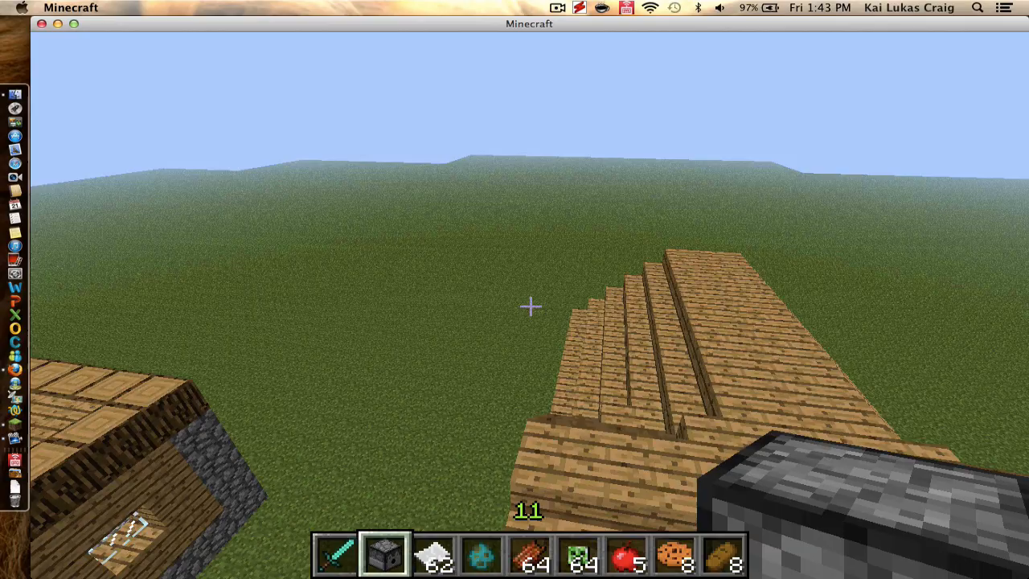
mouse_move(531, 305)
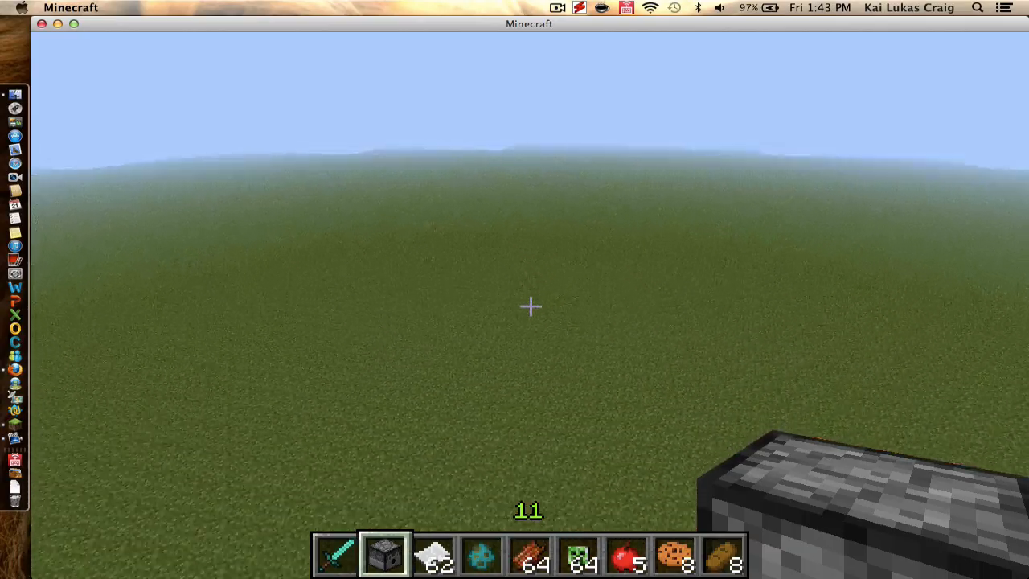
mouse_move(531, 305)
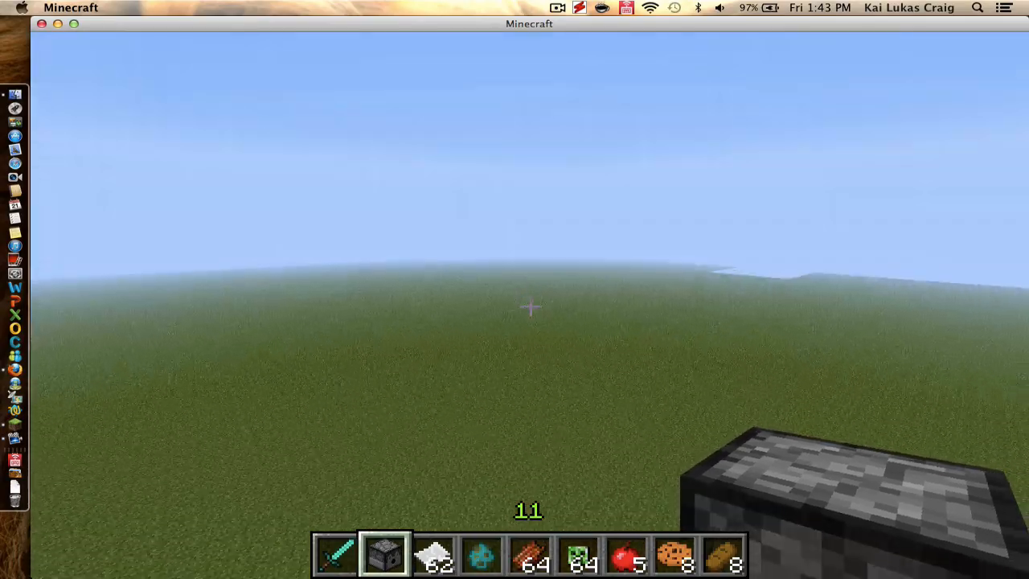